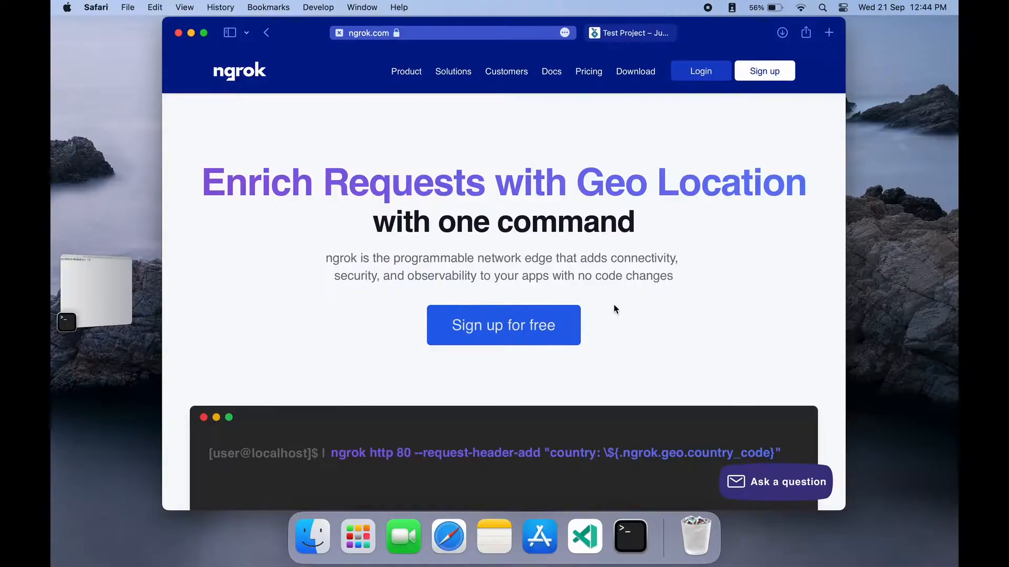
- Copy the Linux (ARM64) ngrok download link from the Setup & Installation page
{"action": "scroll", "scroll_direction": "down", "scroll_amount": 3}
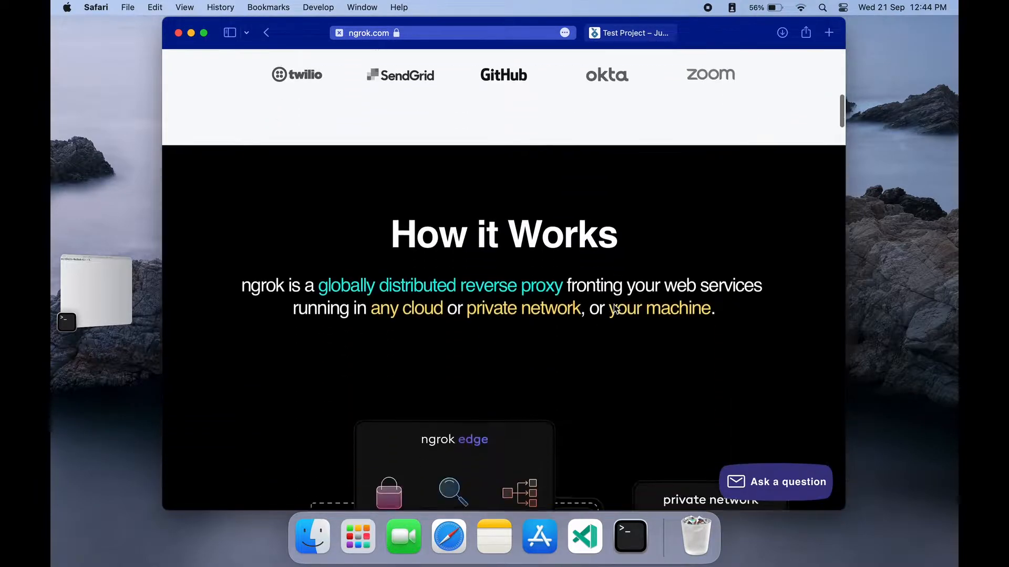
{"action": "scroll", "scroll_direction": "down", "scroll_amount": 3}
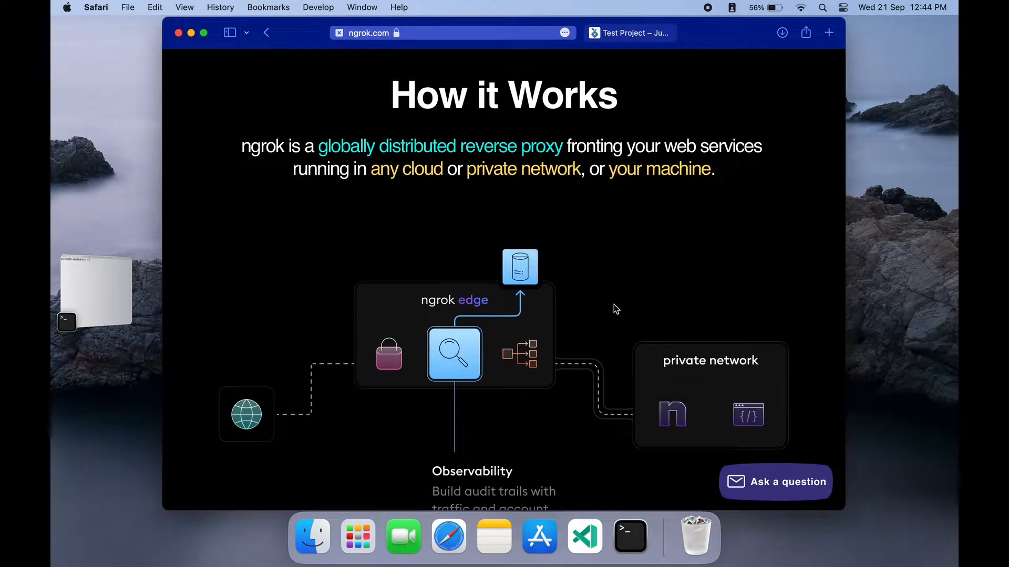
{"action": "scroll", "scroll_direction": "down", "scroll_amount": 3}
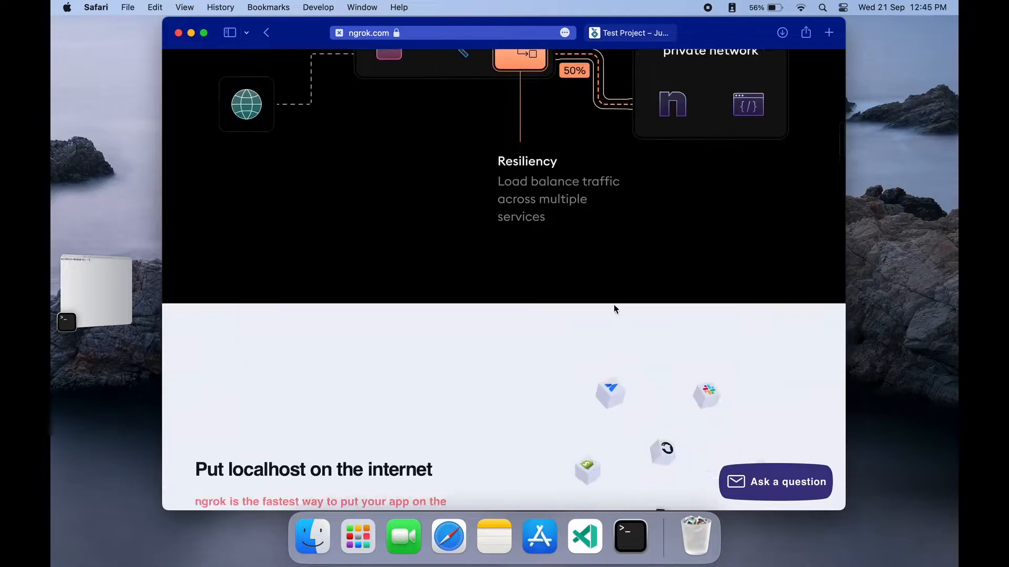
{"action": "scroll", "scroll_direction": "down", "scroll_amount": 3}
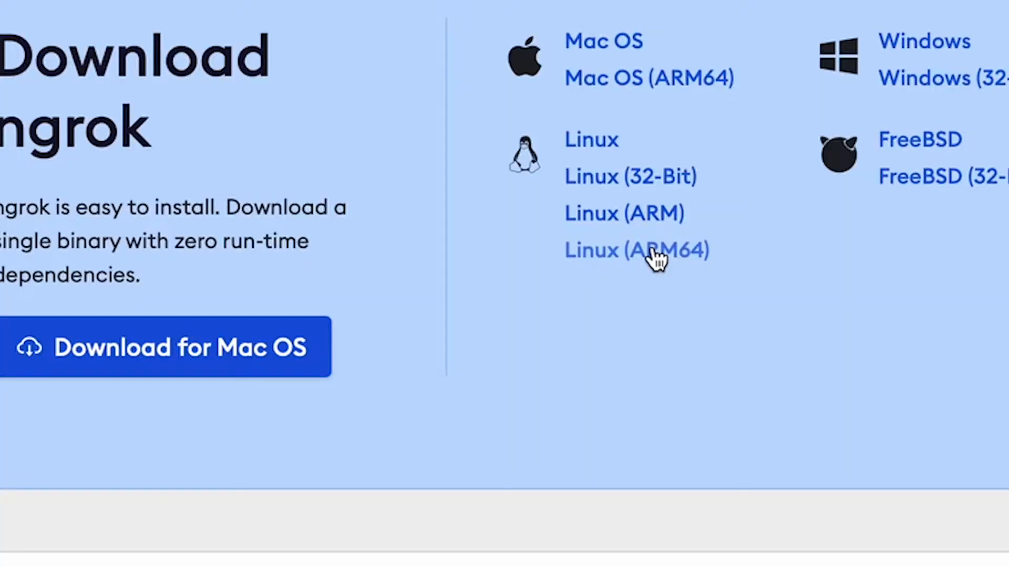
{"action": "right_click", "coordinate": [653, 250]}
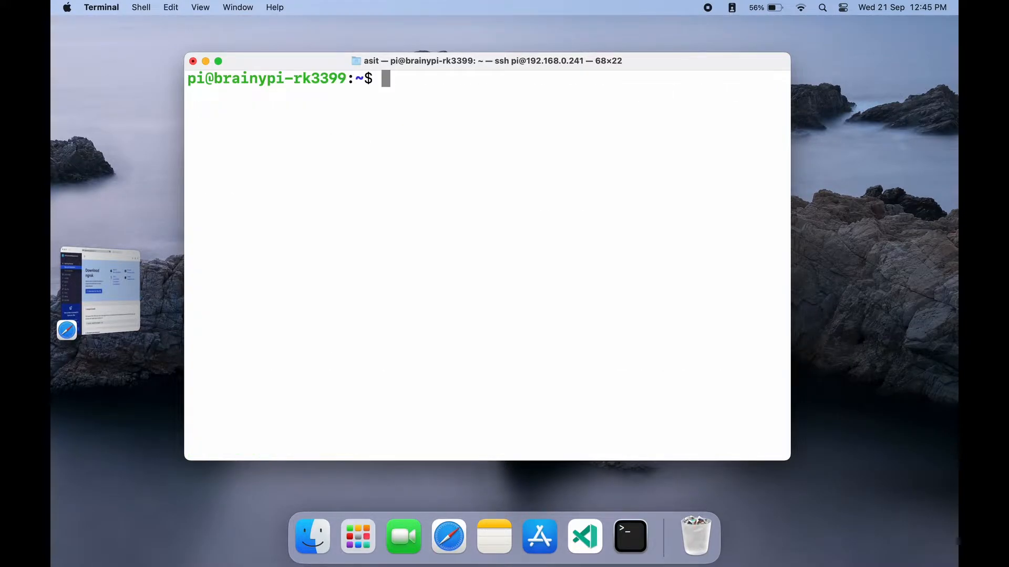
- Download ngrok-v3-stable-linux-arm64.tgz on the Pi with wget from bin.equinox.io
{"action": "type", "text": "w"}
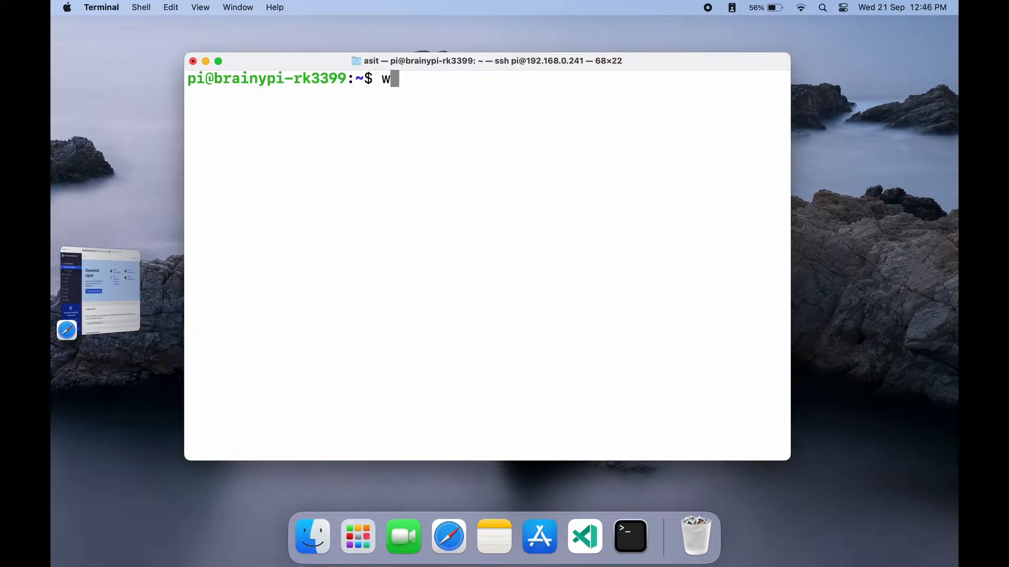
{"action": "type", "text": "get https://bin.equinox.io/c/bNyj1mQVY4c/ngrok-v3-stable-linux-arm64.tgz"}
{"action": "type", "text": "tar"}
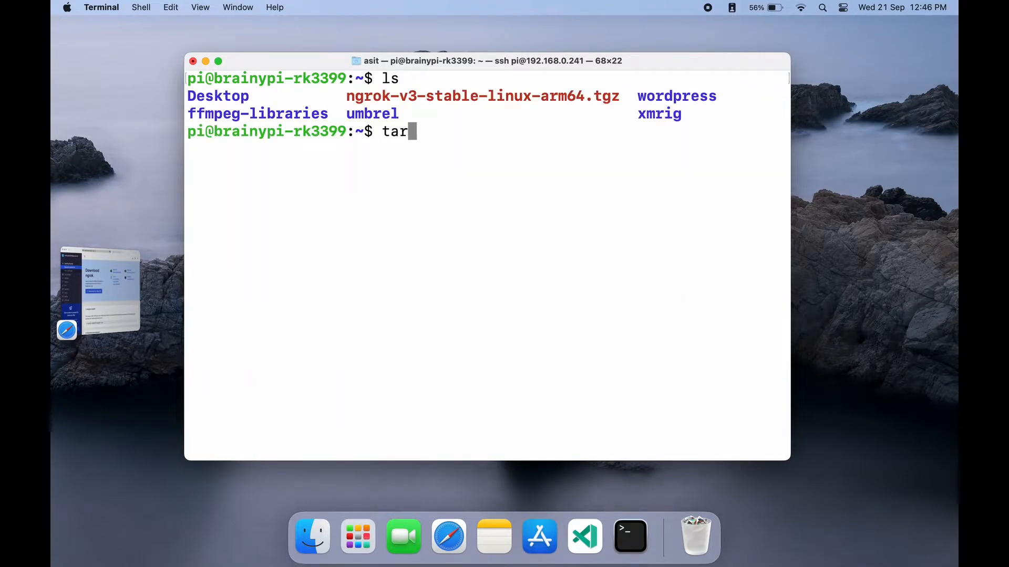
- Extract the archive with tar -xvf so the ngrok binary appears, then return to the dashboard
{"action": "type", "text": "-xvf"}
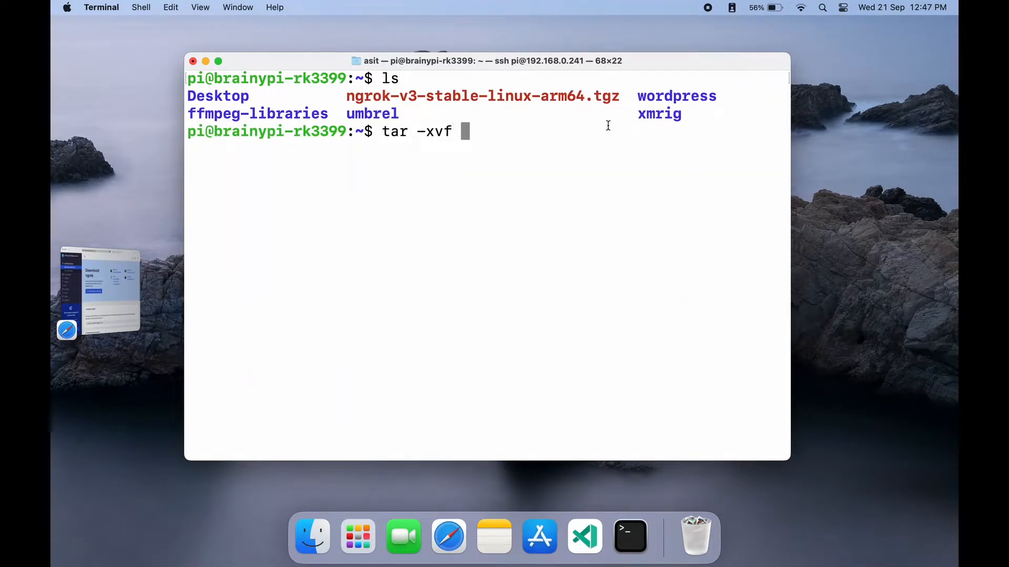
{"action": "type", "text": "ngrok-v3-stable-linux-arm64.tgz"}
{"action": "type", "text": "ls"}
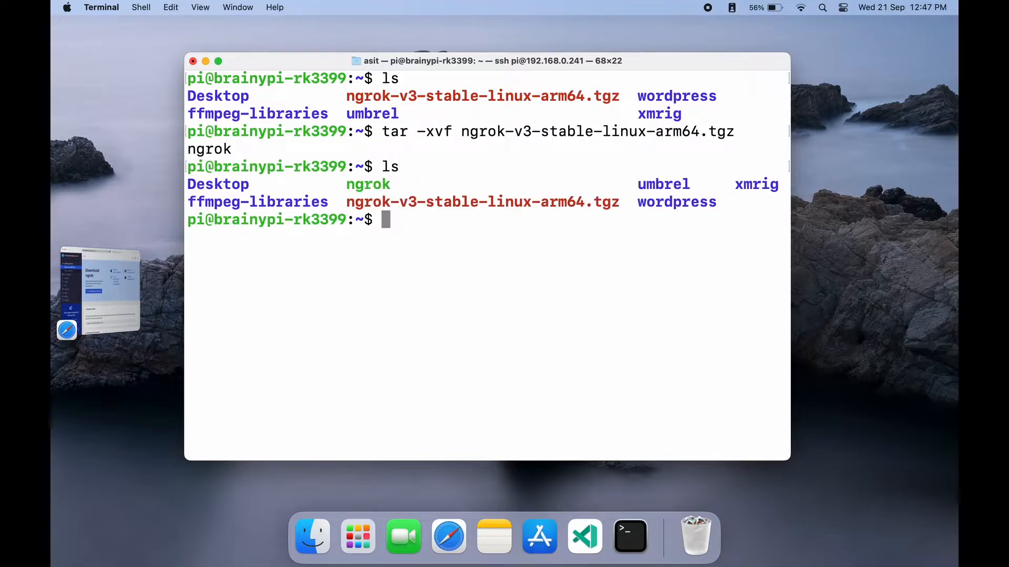
{"action": "double_click", "coordinate": [368, 184]}
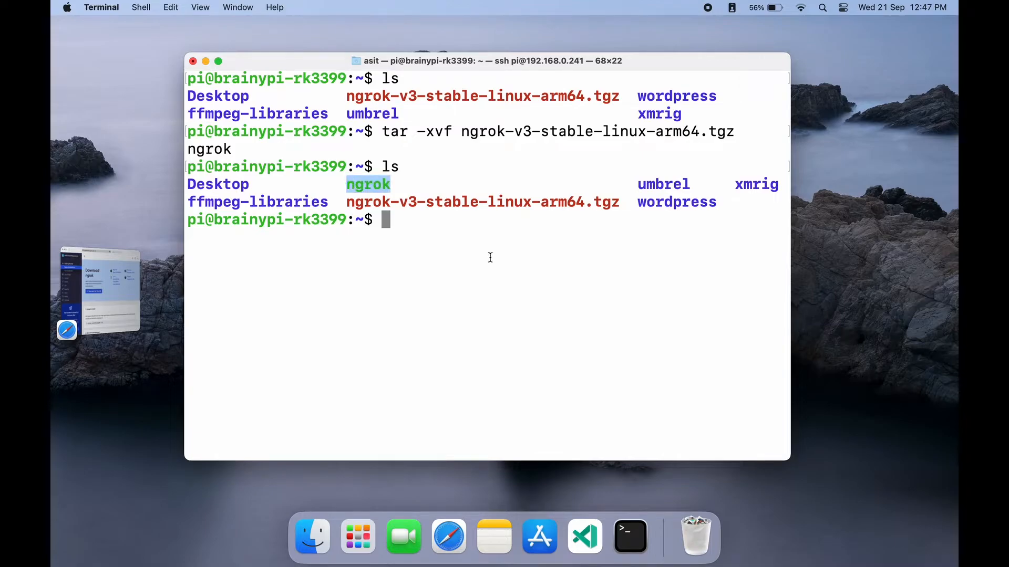
{"action": "left_click", "coordinate": [447, 536]}
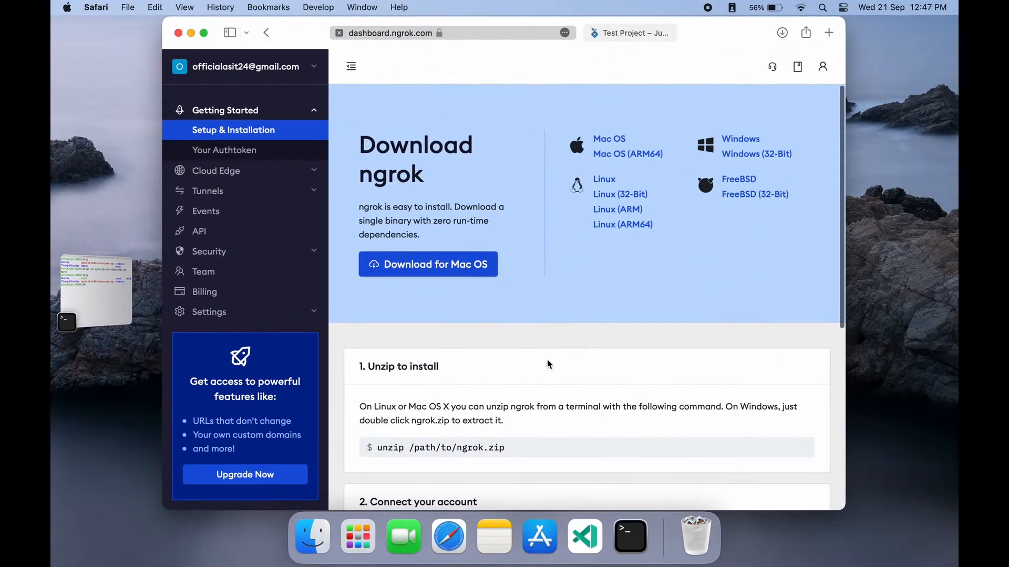
- Copy the ngrok config add-authtoken command and return to the Pi's SSH terminal
{"action": "scroll", "scroll_direction": "down", "scroll_amount": 3}
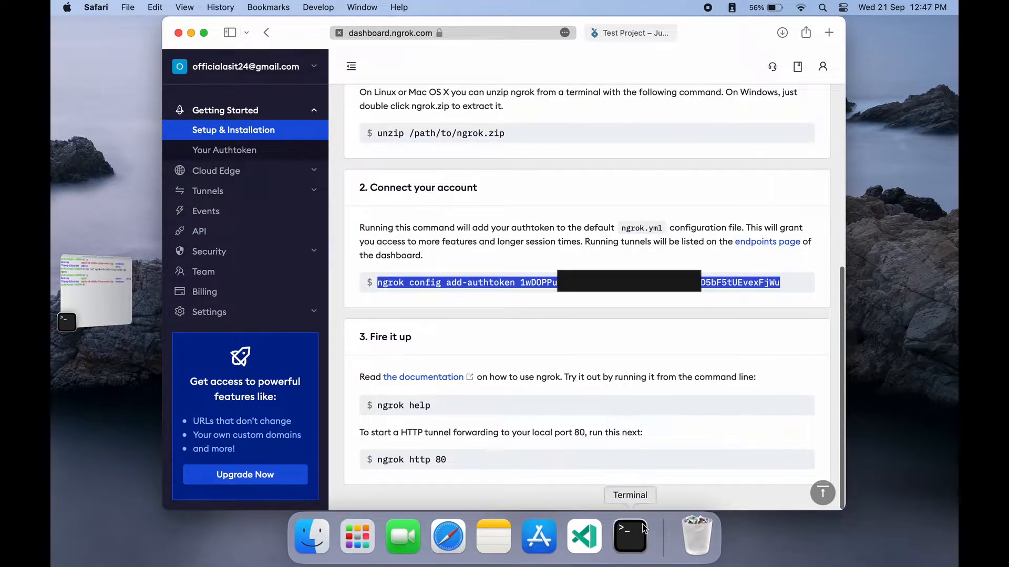
{"action": "left_click", "coordinate": [629, 536]}
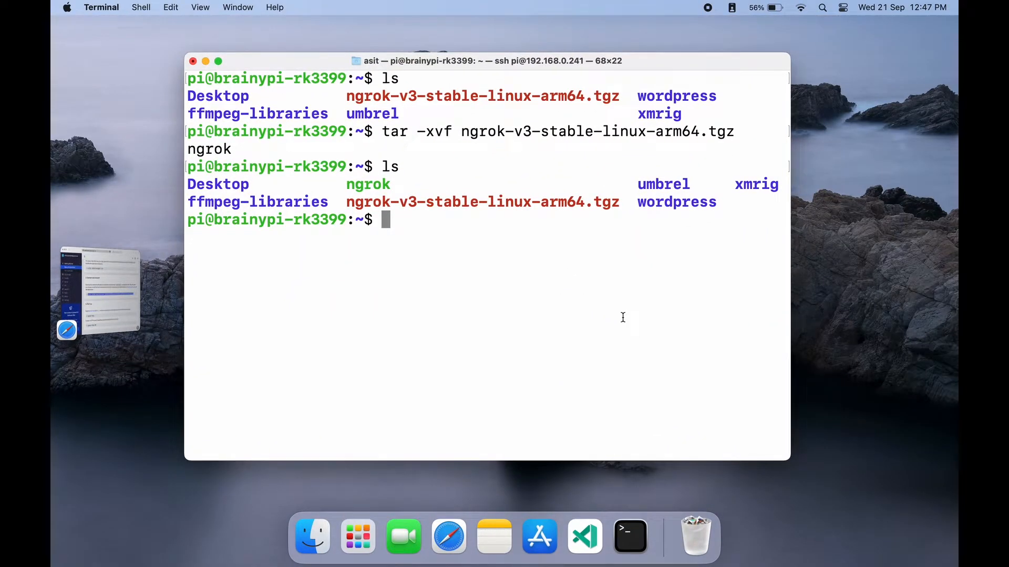
- Run ./ngrok config add-authtoken so the token is saved to the configuration file
{"action": "type", "text": "./"}
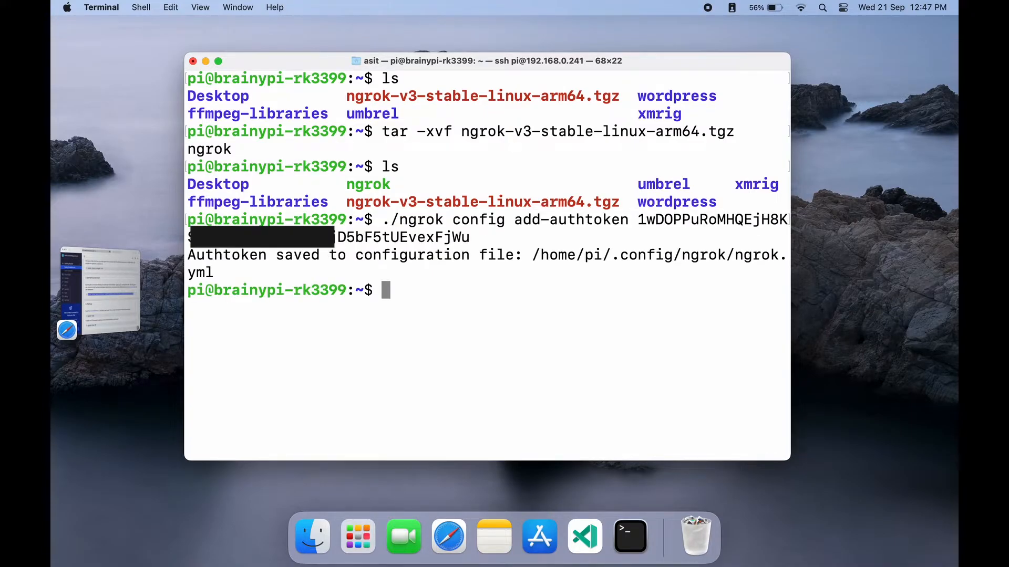
{"action": "mouse_move", "coordinate": [667, 331]}
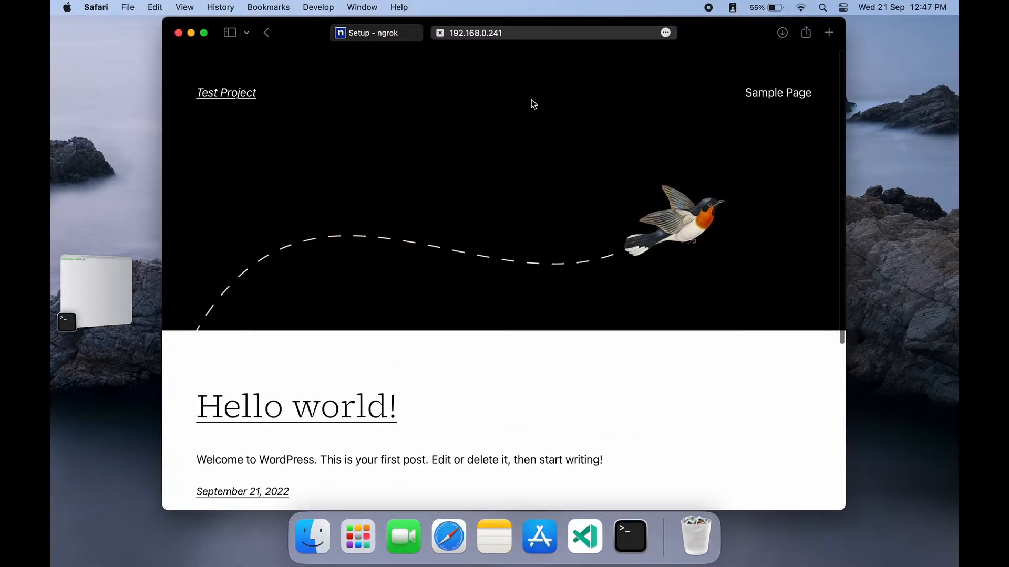
- Confirm the WordPress Hello world! page loads at 192.168.0.241, then return to the terminal
{"action": "scroll", "scroll_direction": "down", "scroll_amount": 3}
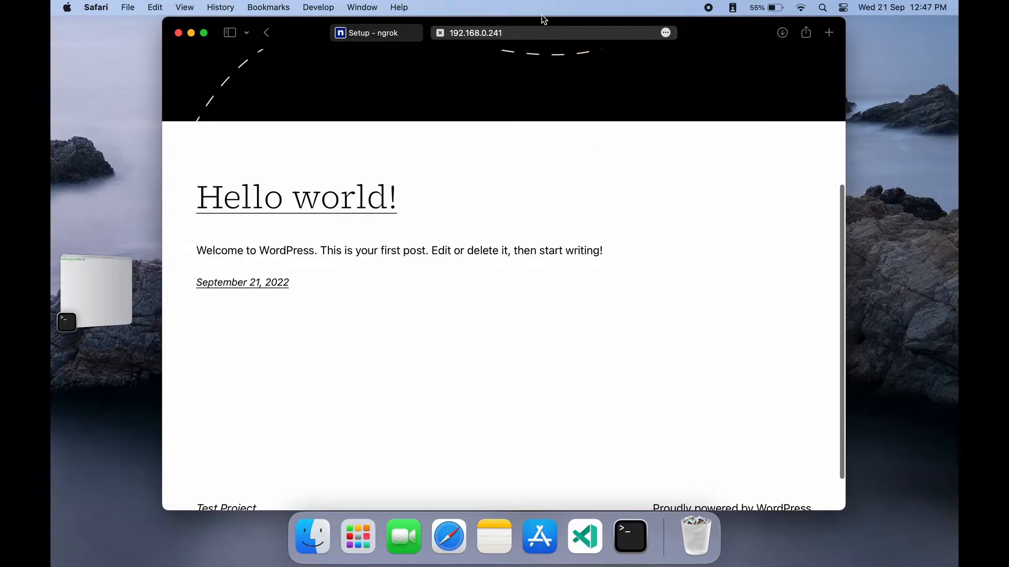
{"action": "scroll", "scroll_direction": "up", "scroll_amount": 3}
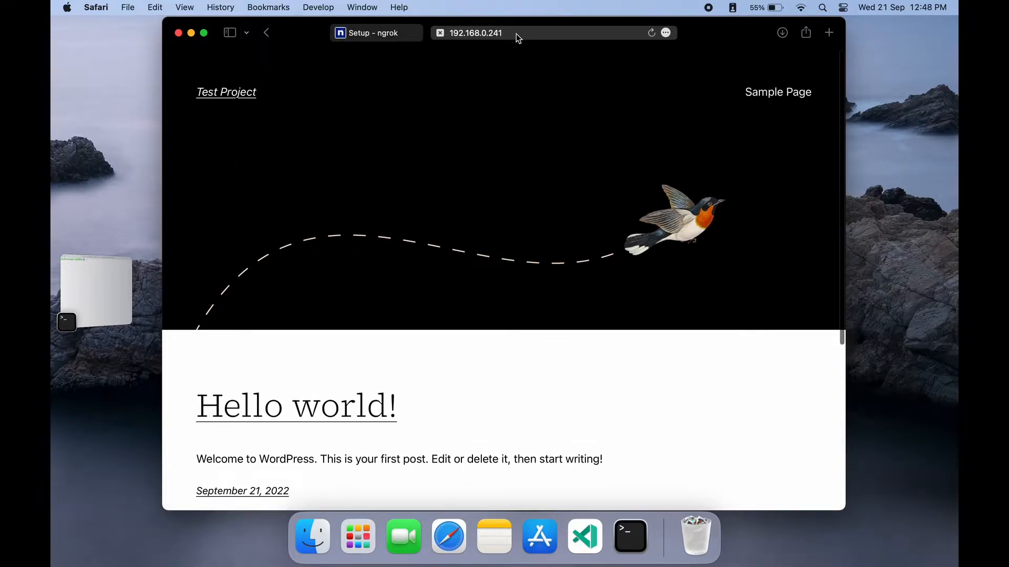
{"action": "mouse_move", "coordinate": [626, 527]}
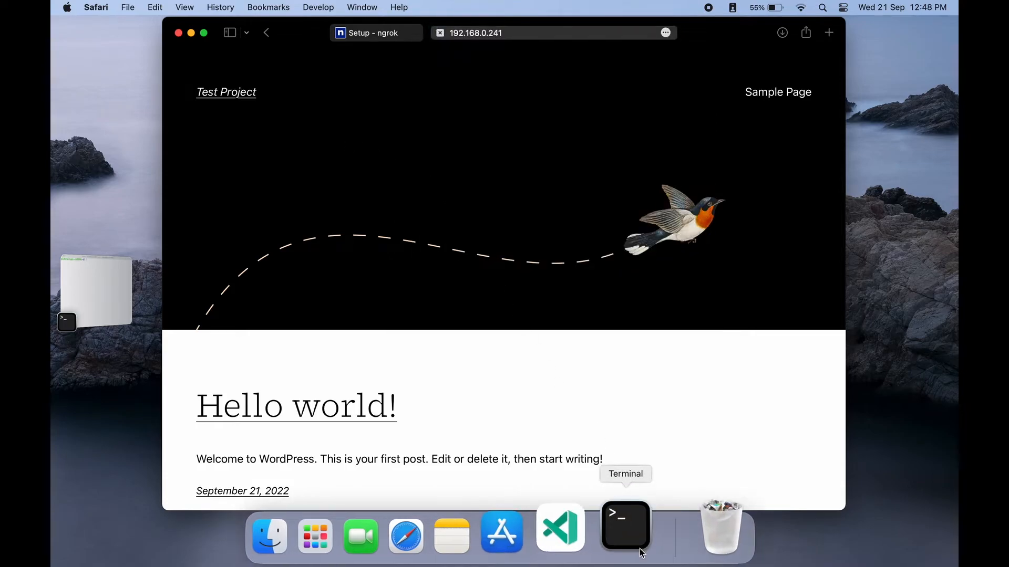
{"action": "left_click", "coordinate": [625, 526]}
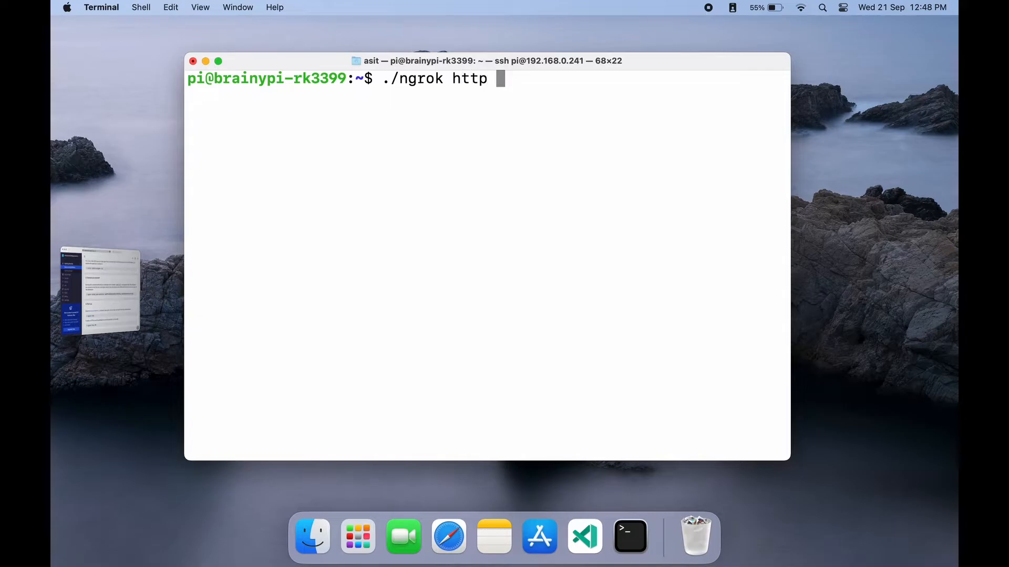
- Run ./ngrok http 80 to tunnel the site, then review ngrok's Free, Pro and Enterprise plans
{"action": "type", "text": "80"}
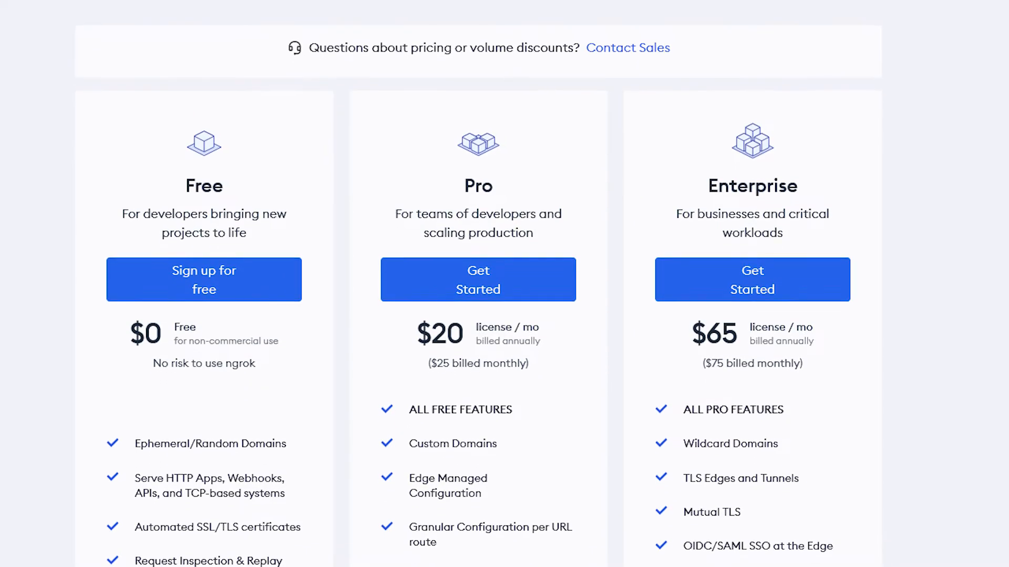
{"action": "scroll", "scroll_direction": "down", "scroll_amount": 3}
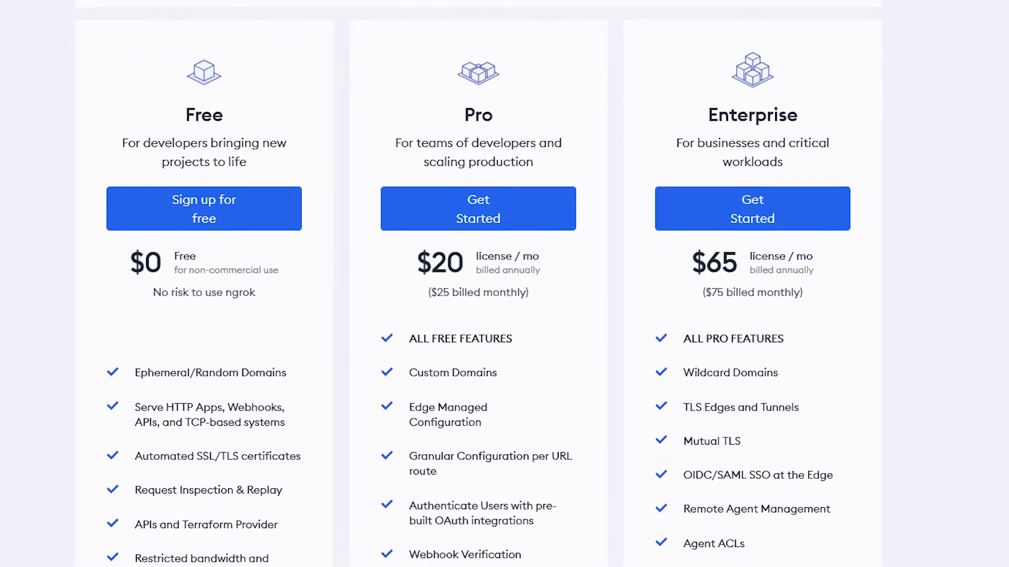
{"action": "scroll", "scroll_direction": "down", "scroll_amount": 3}
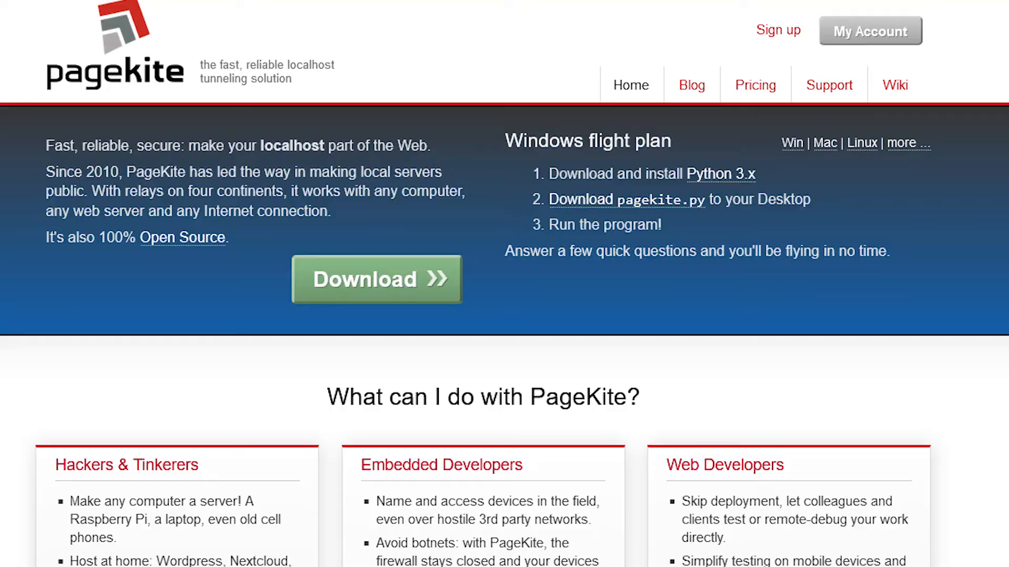
{"action": "scroll", "scroll_direction": "down", "scroll_amount": 3}
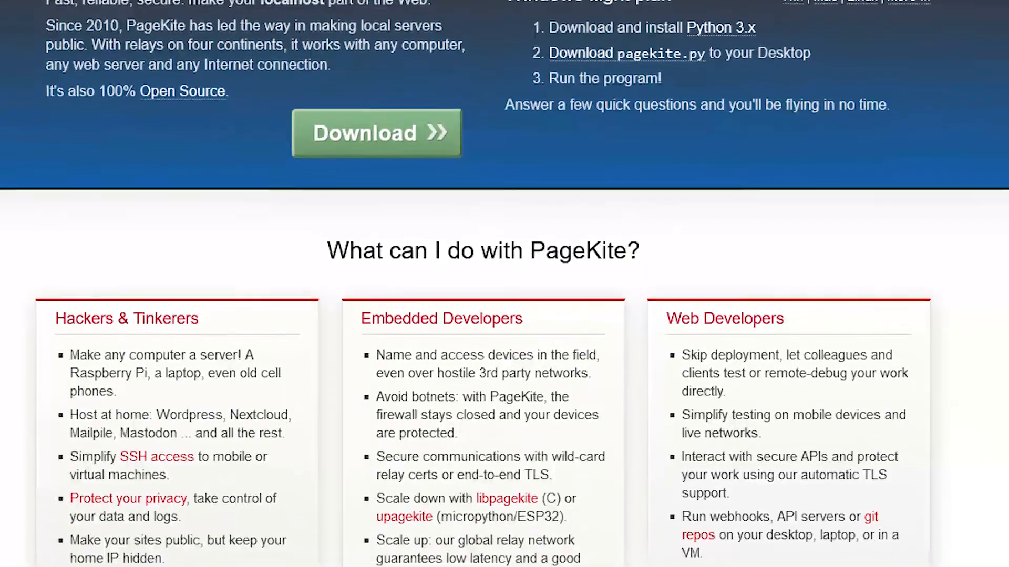